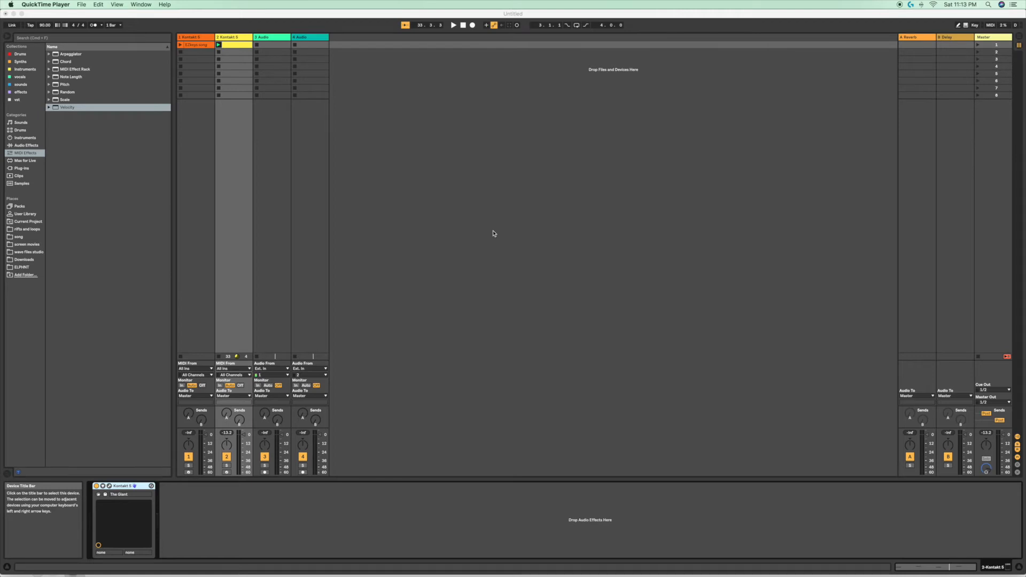
mouse_move(120, 135)
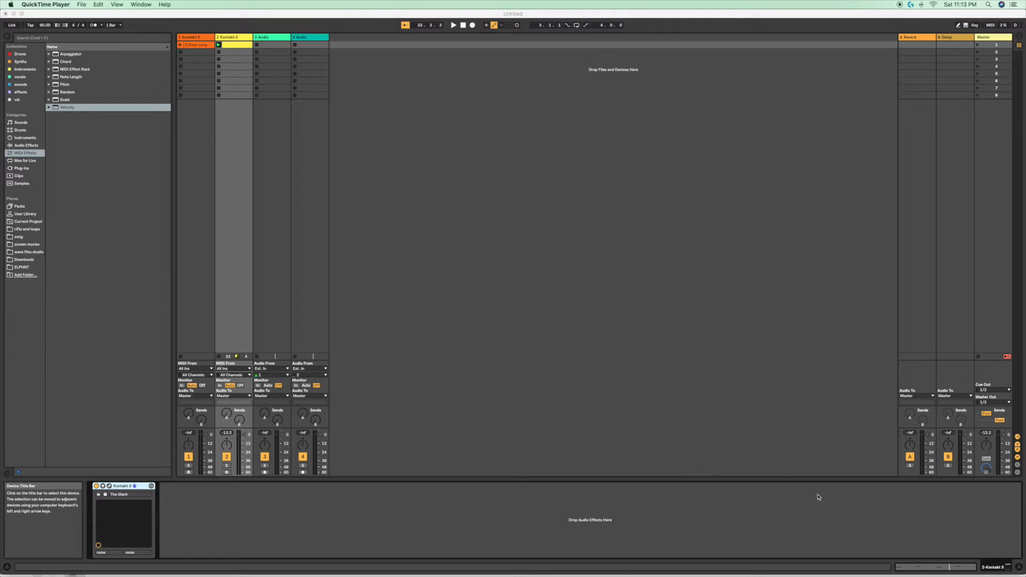
mouse_move(962, 574)
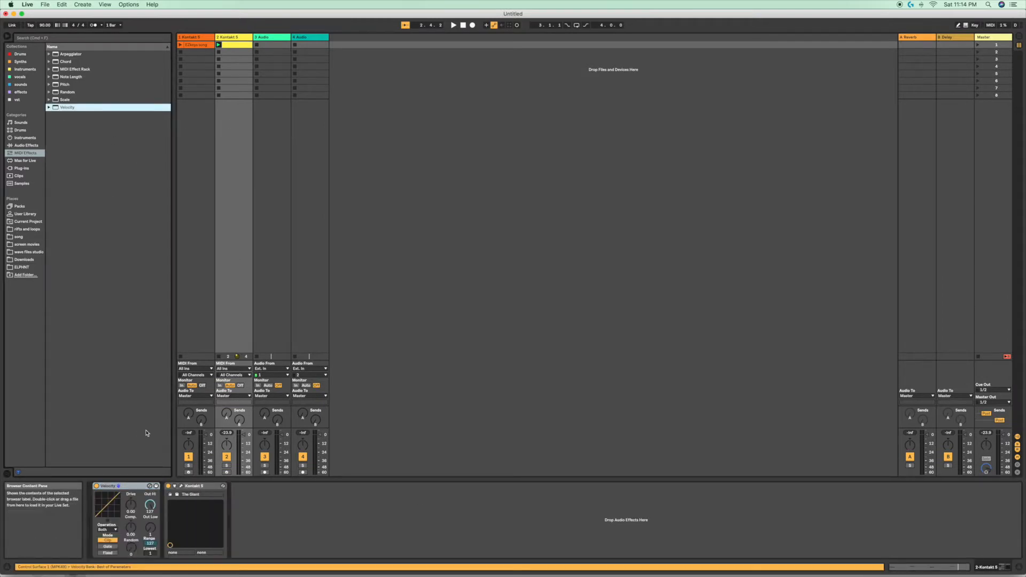
mouse_move(138, 525)
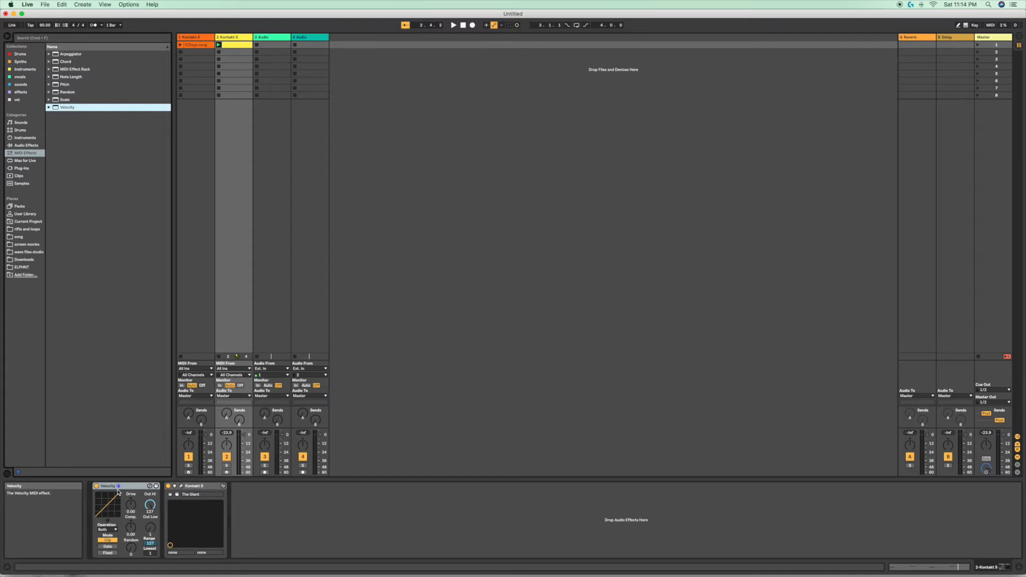
mouse_move(113, 531)
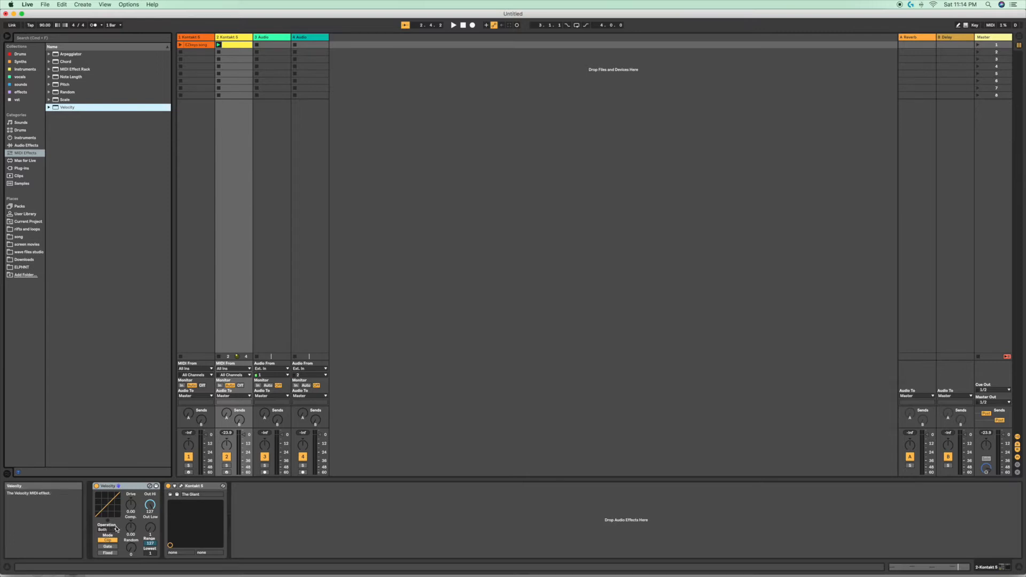
mouse_move(107, 529)
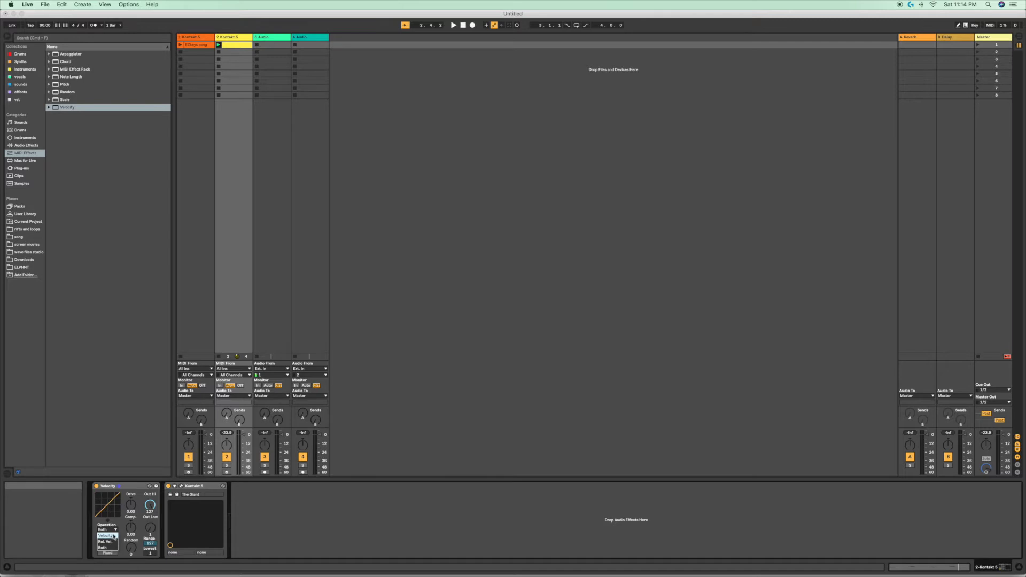
Step: Switch the Velocity device's Operation from Both to Velocity, so only note-on velocities change
left_click(105, 542)
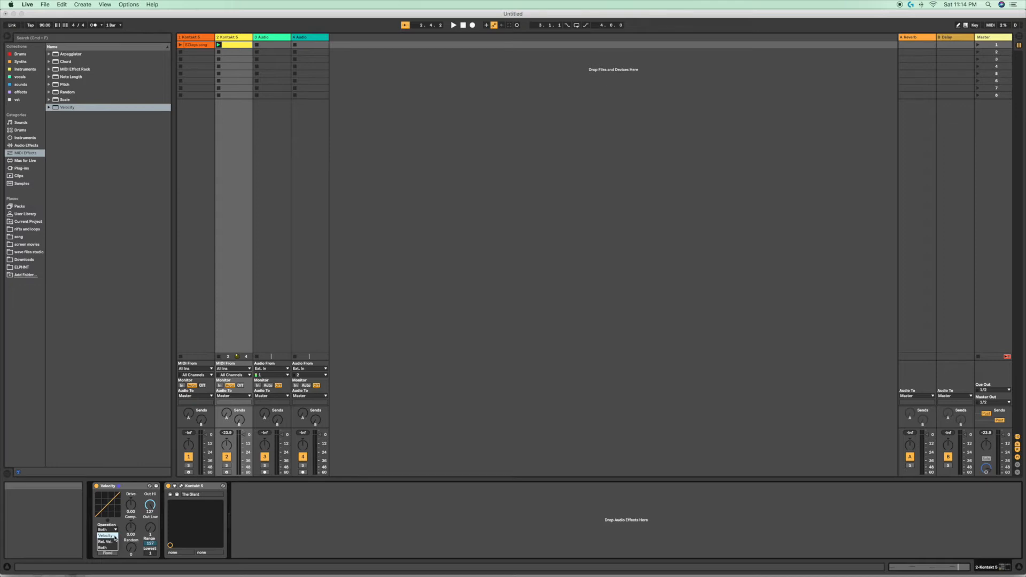
left_click(105, 539)
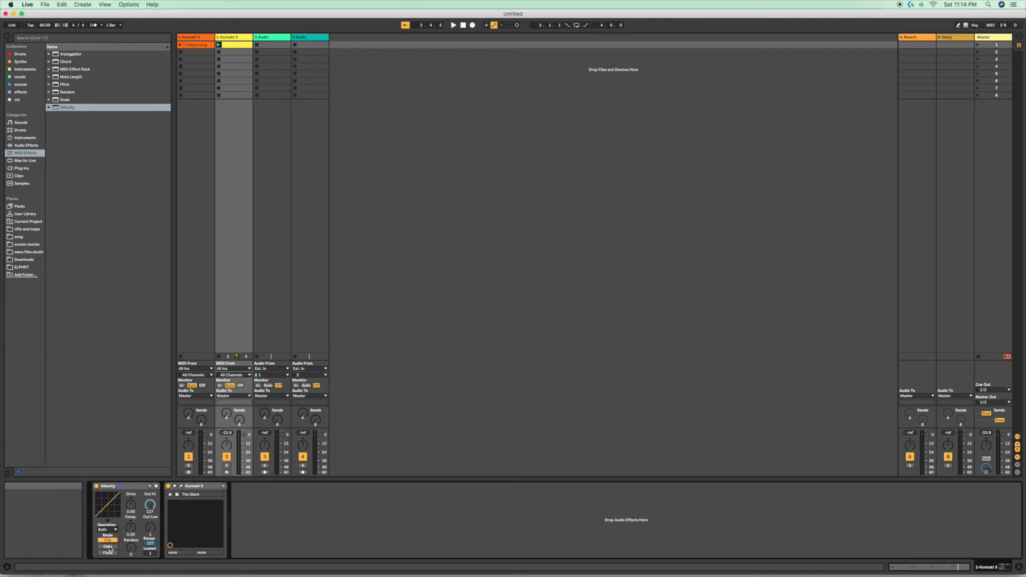
mouse_move(113, 535)
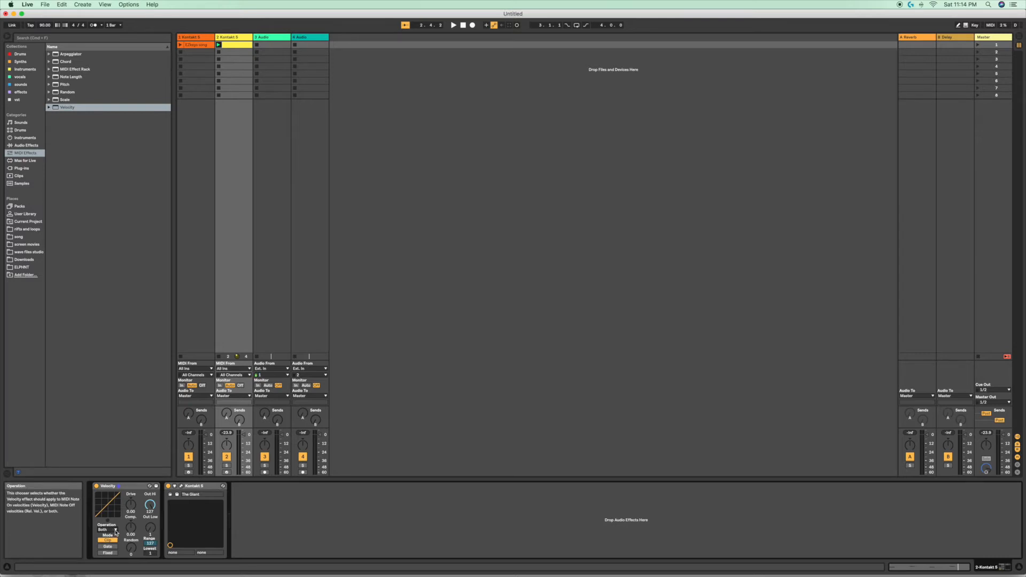
left_click(107, 528)
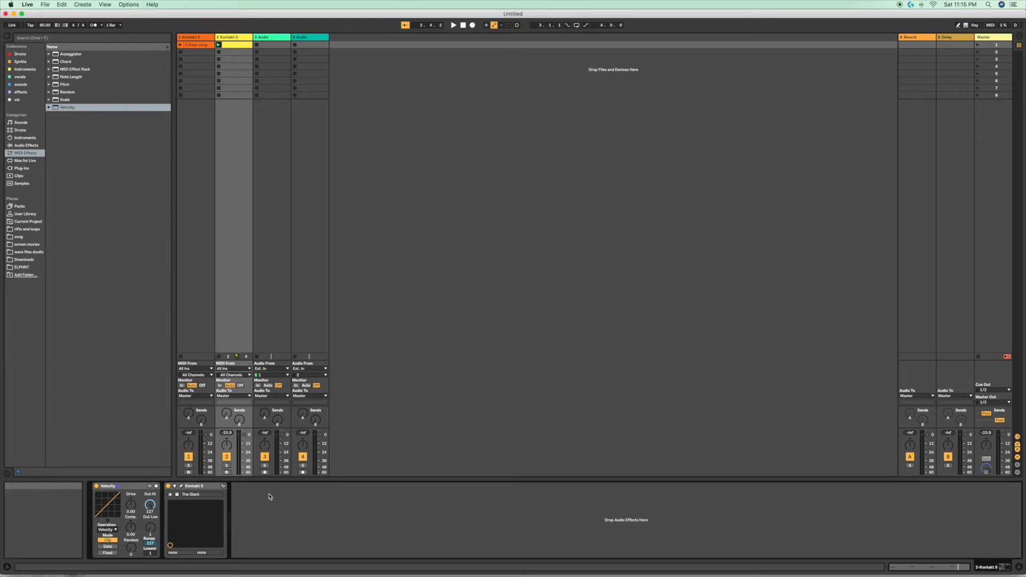
mouse_move(155, 543)
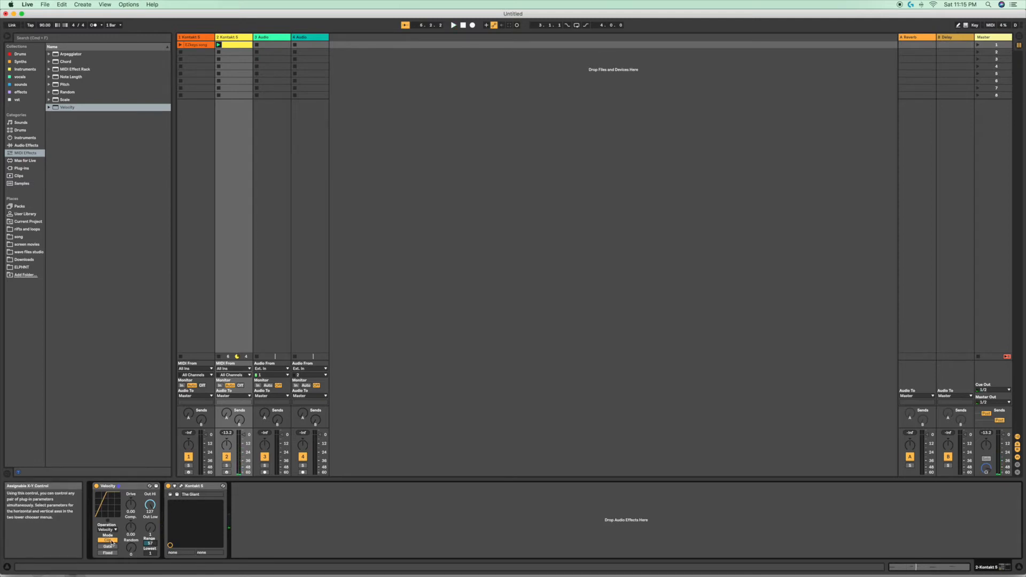
mouse_move(149, 541)
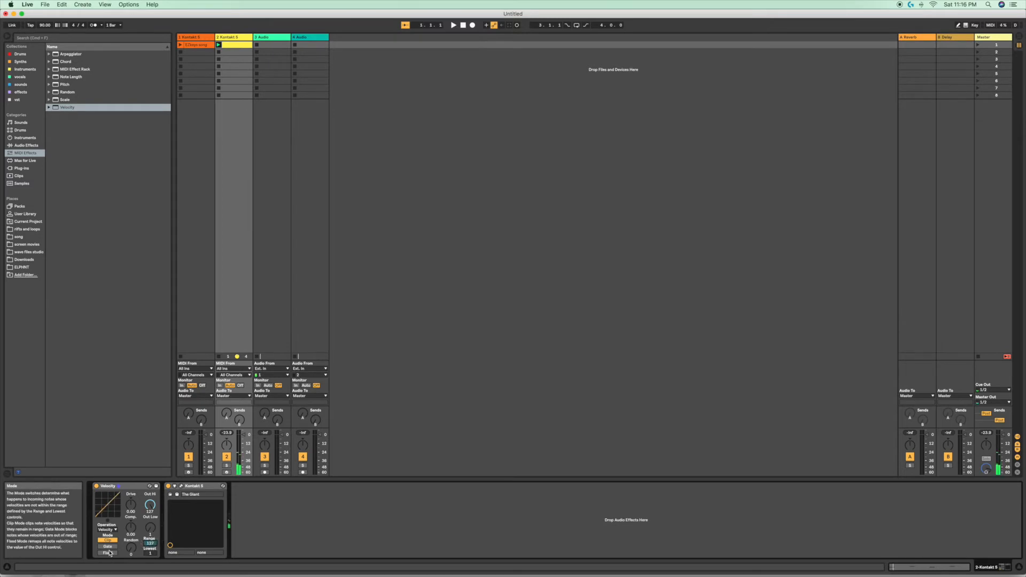
Step: Switch the Velocity device to Gate mode to block out-of-range notes
left_click(107, 551)
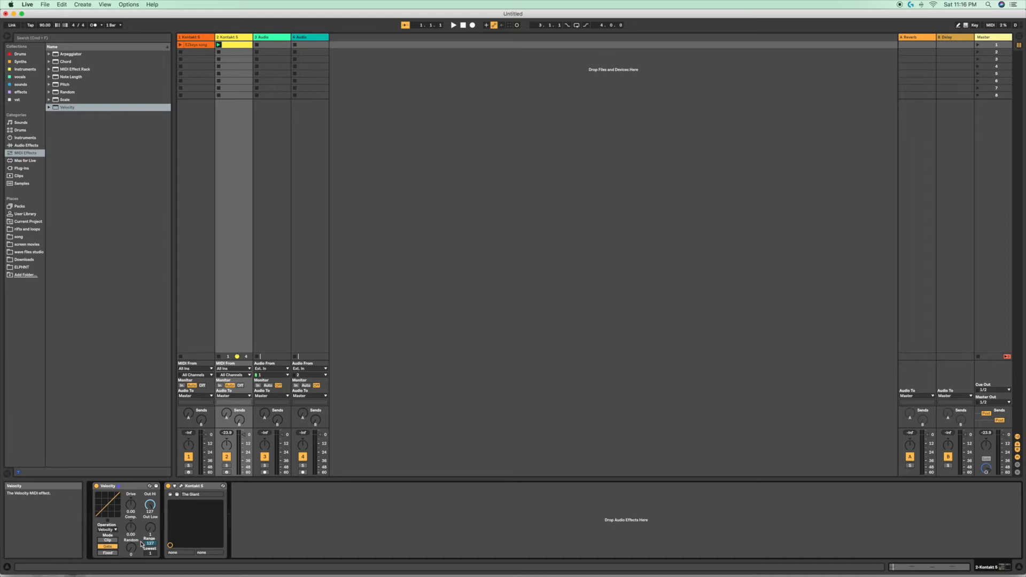
mouse_move(170, 545)
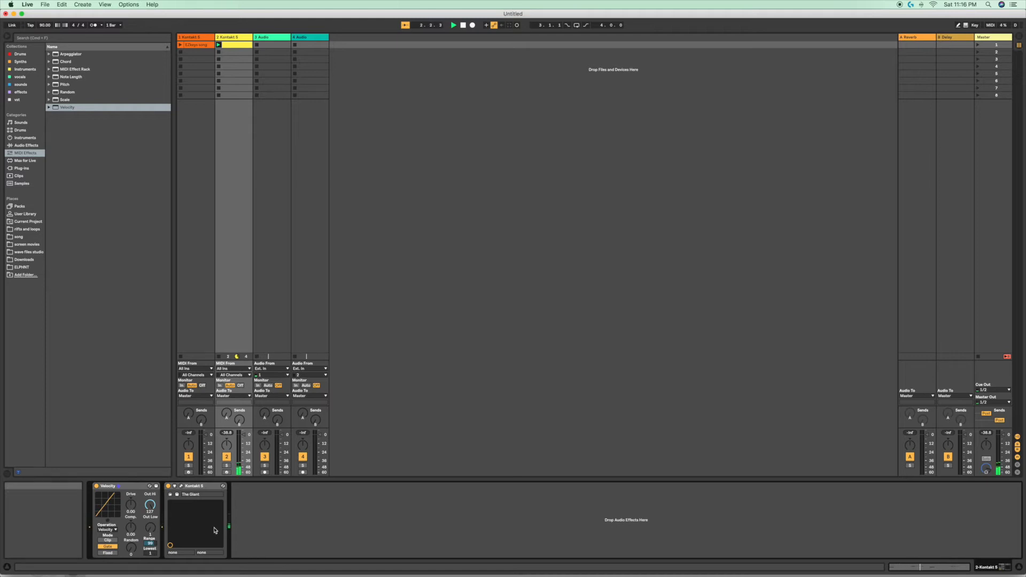
mouse_move(123, 526)
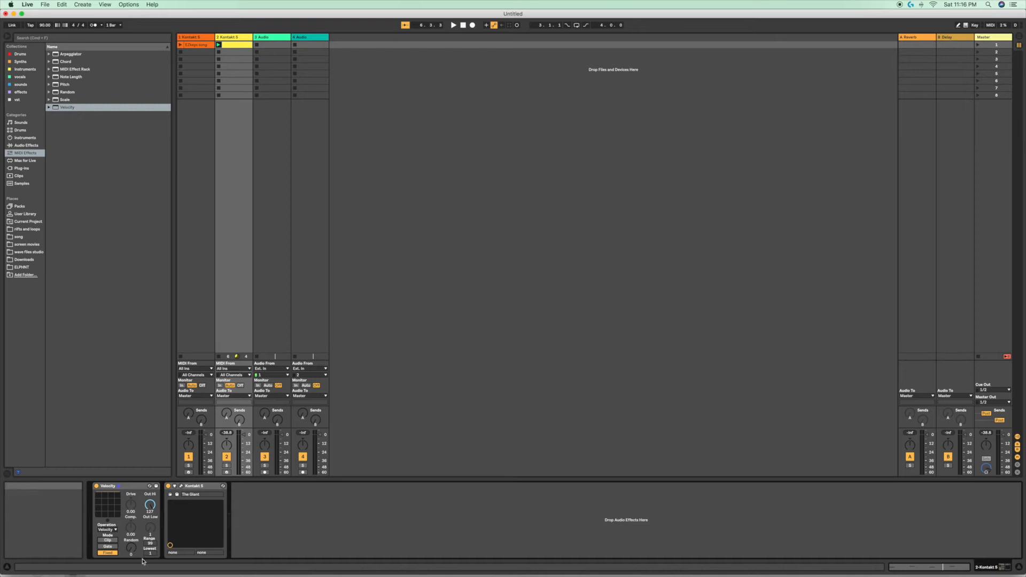
mouse_move(149, 505)
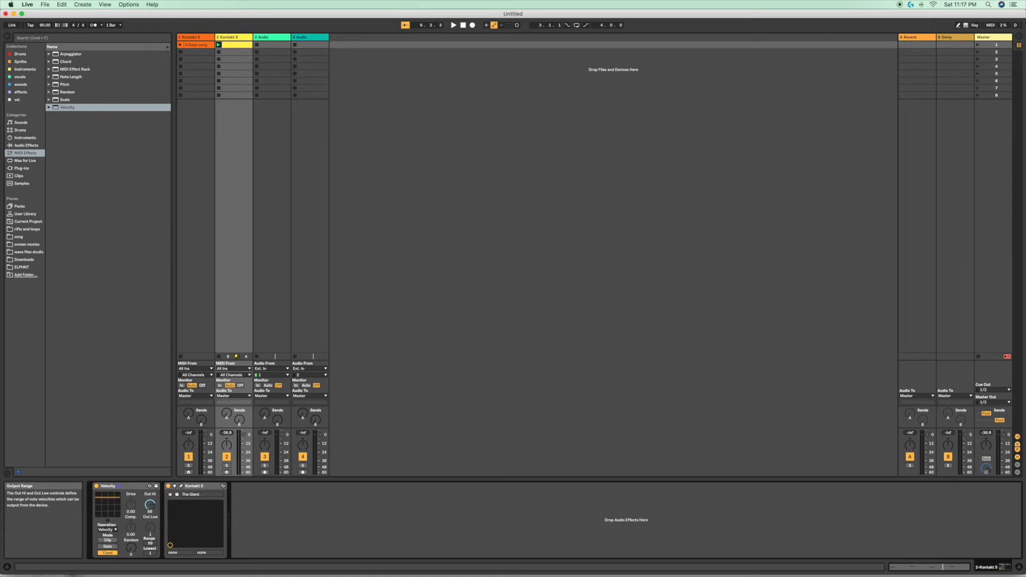
mouse_move(198, 523)
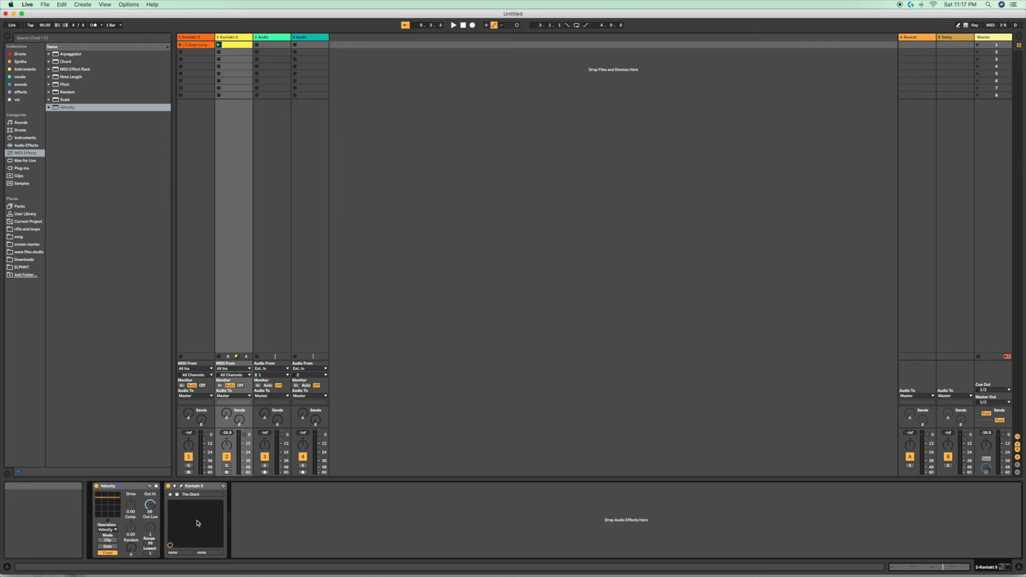
mouse_move(150, 507)
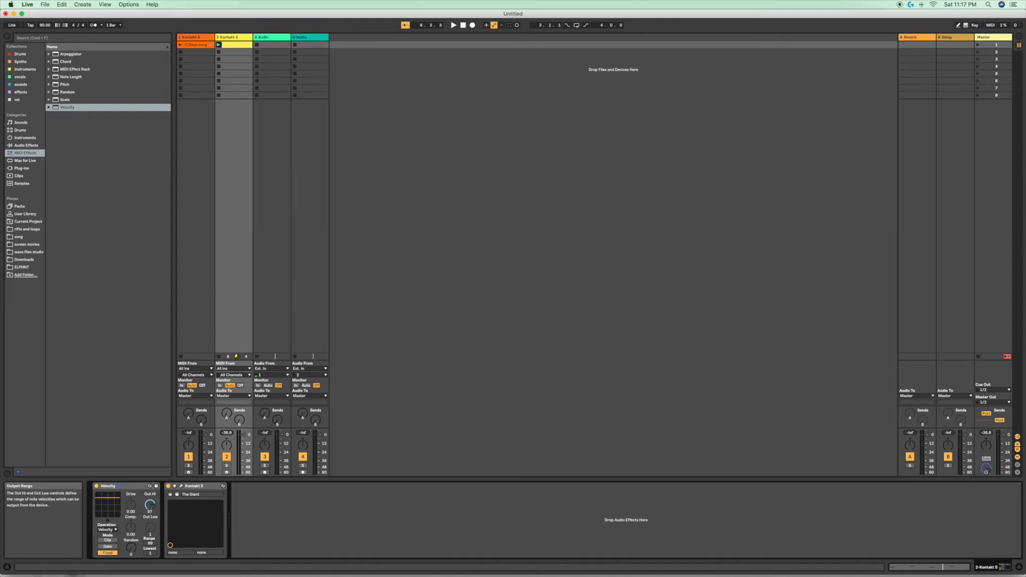
Step: Play the Kontakt clip with Velocity in Fixed mode, output capped near 60
left_click(453, 25)
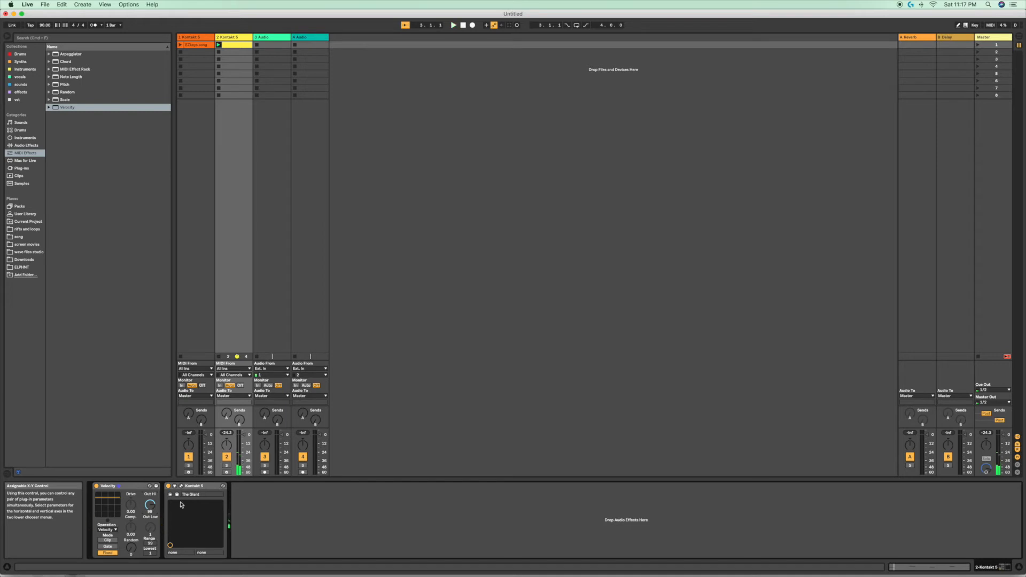
mouse_move(168, 515)
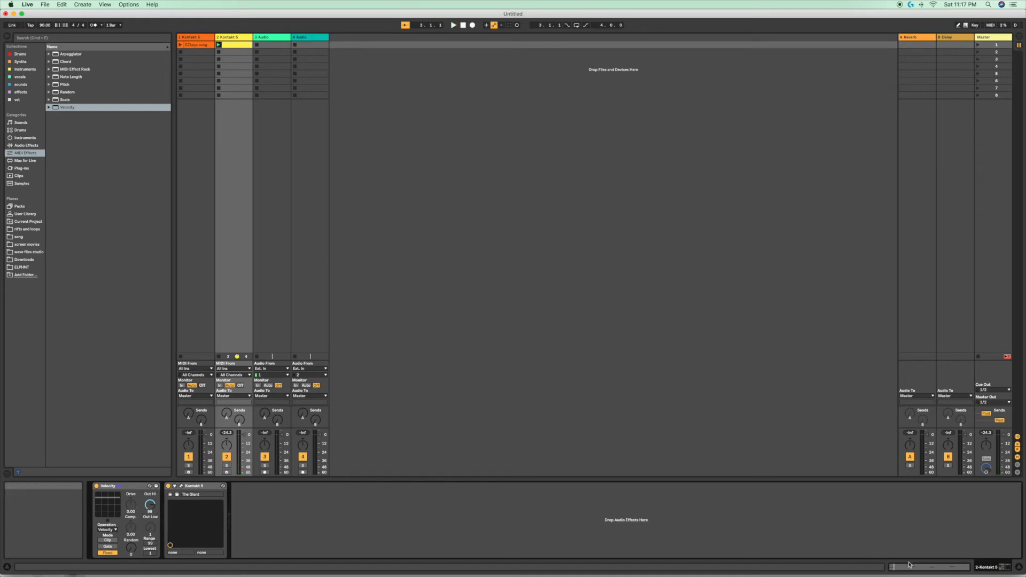
double_click(195, 44)
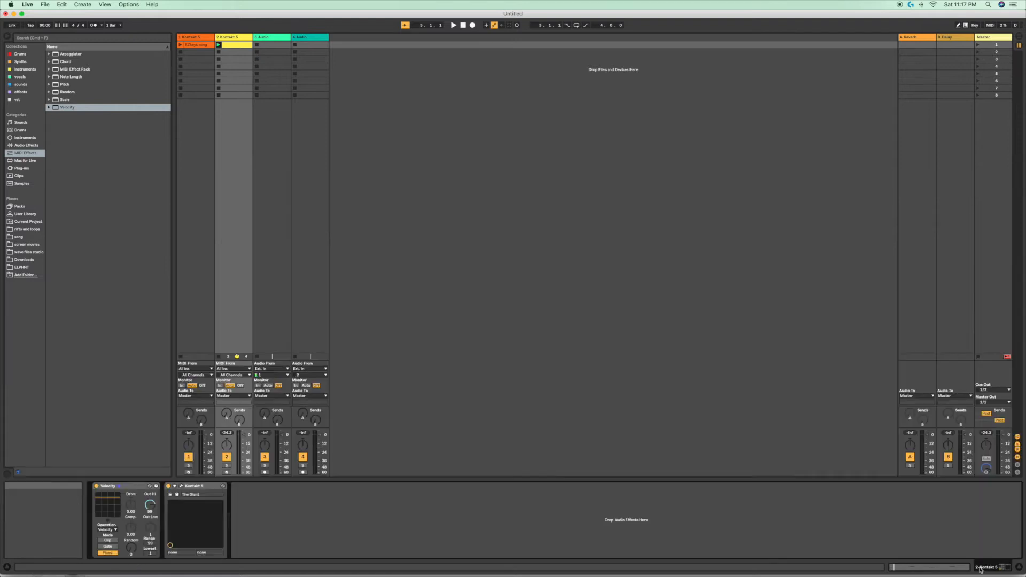
double_click(195, 44)
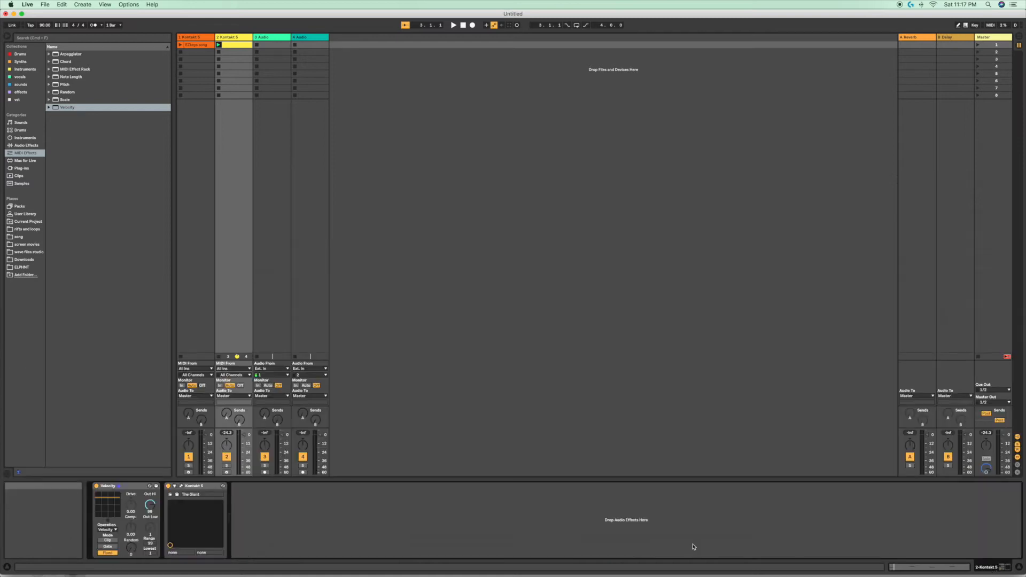
mouse_move(108, 495)
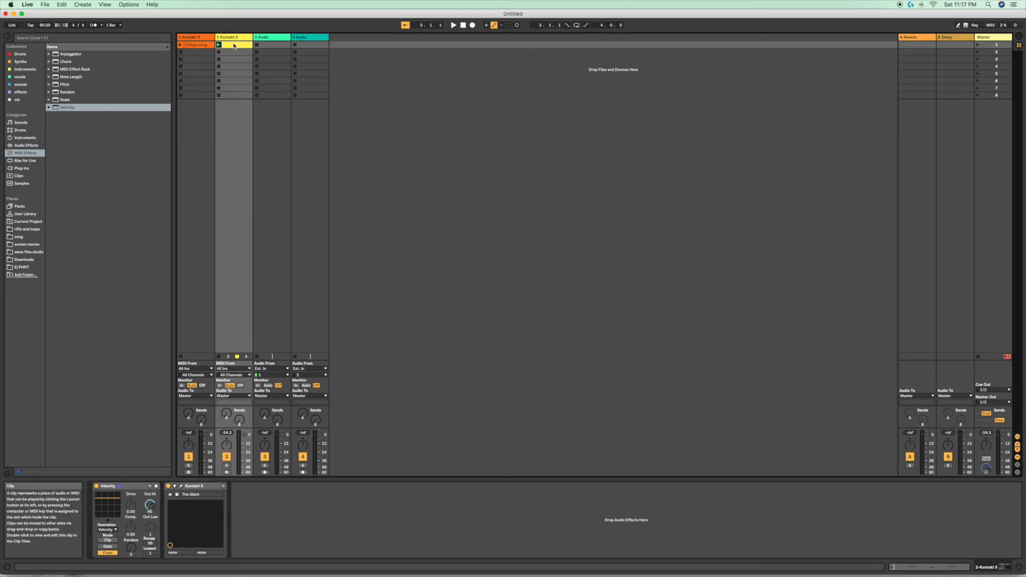
Step: Open the Kontakt 5 track's first clip in the MIDI editor to inspect note velocities
double_click(196, 44)
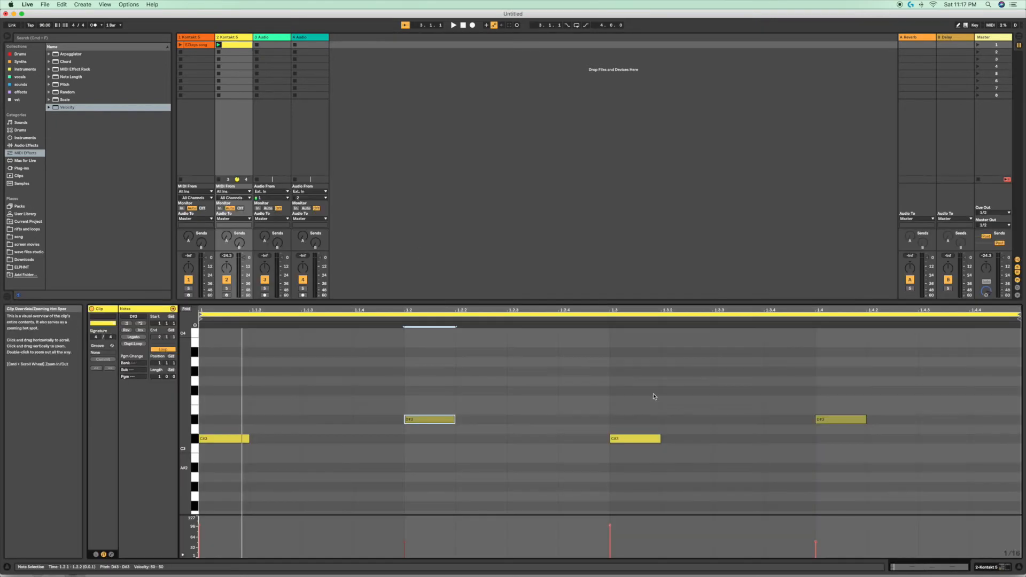
mouse_move(446, 368)
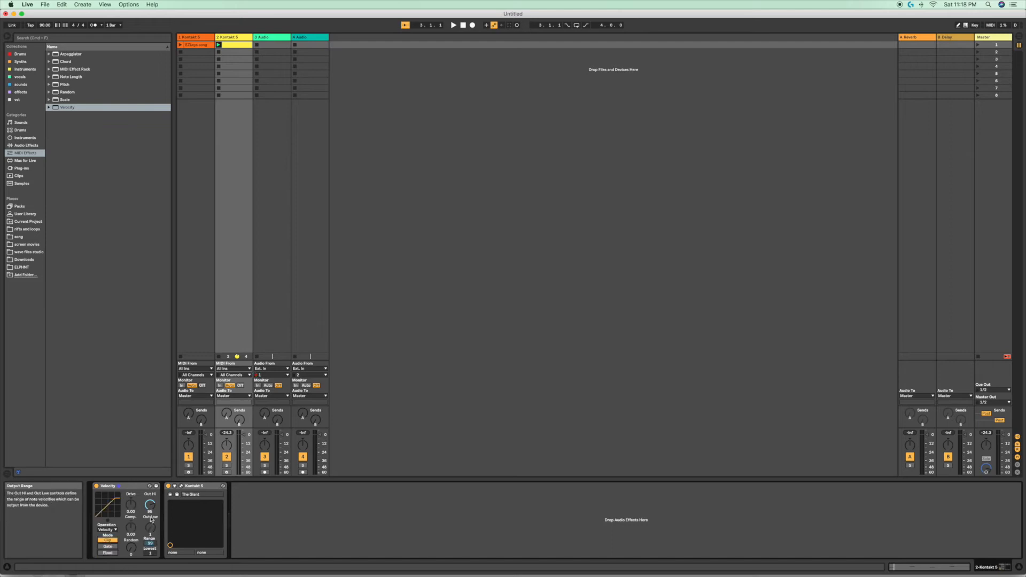
left_click_drag(150, 505, 149, 497)
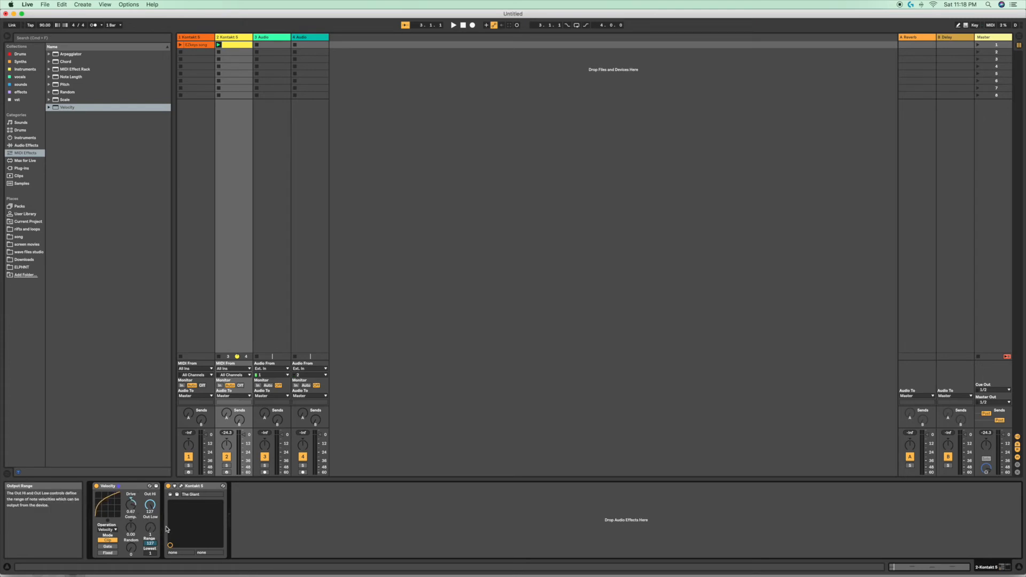
mouse_move(107, 507)
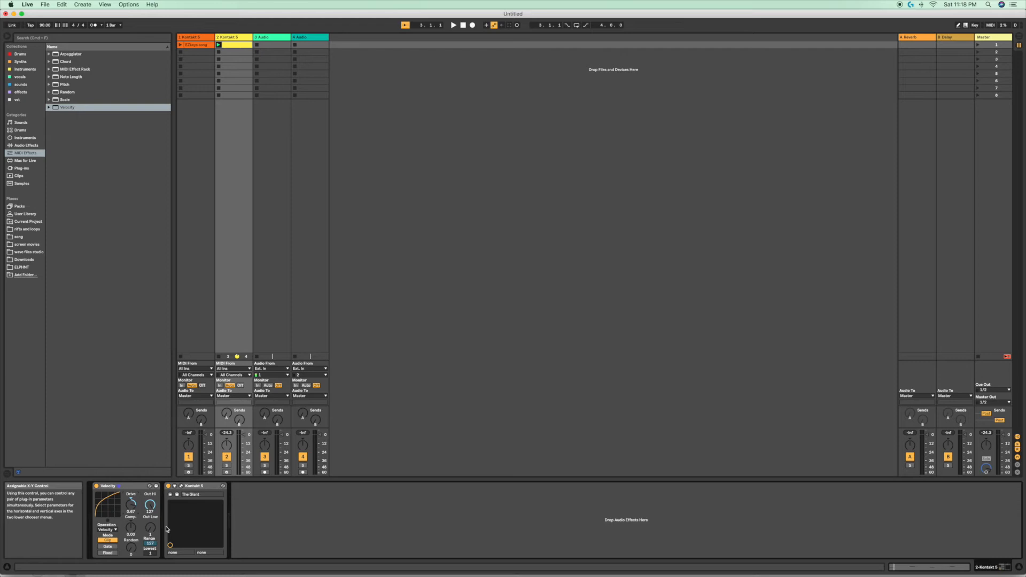
mouse_move(130, 553)
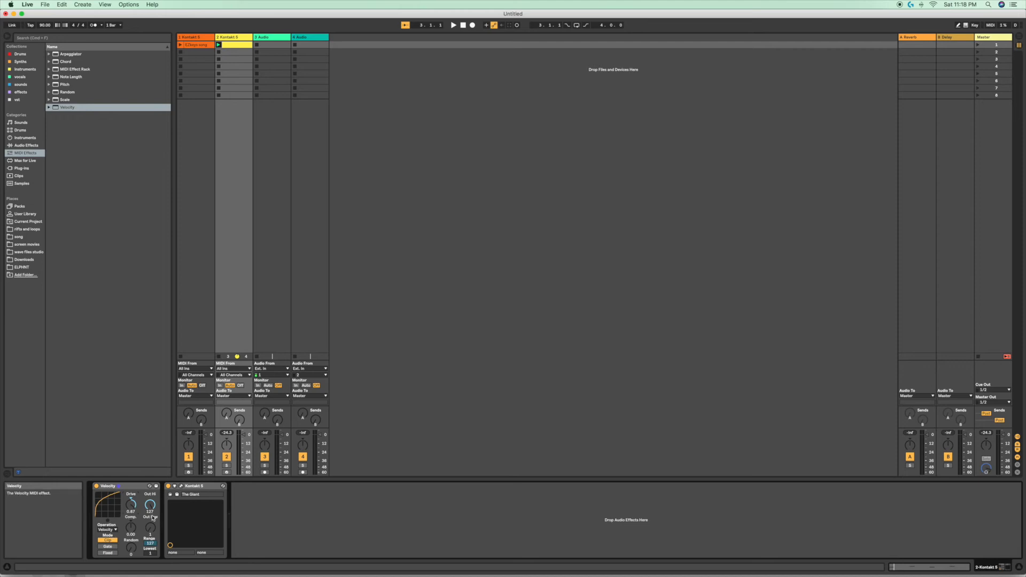
Step: Lower Drive to 0.00 and raise Comp to about 0.62 while the clip plays
left_click_drag(131, 505, 131, 513)
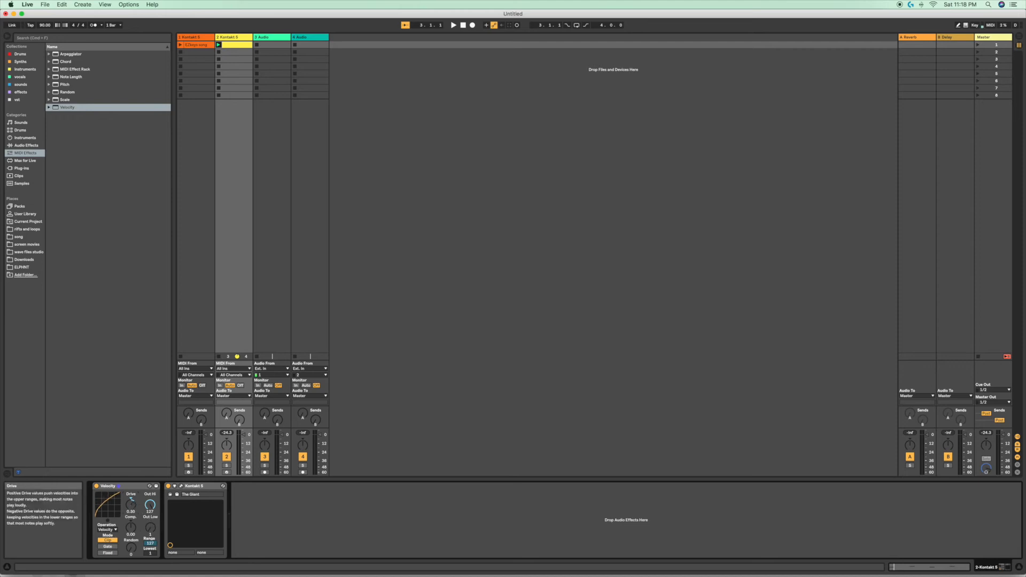
left_click_drag(130, 505, 131, 517)
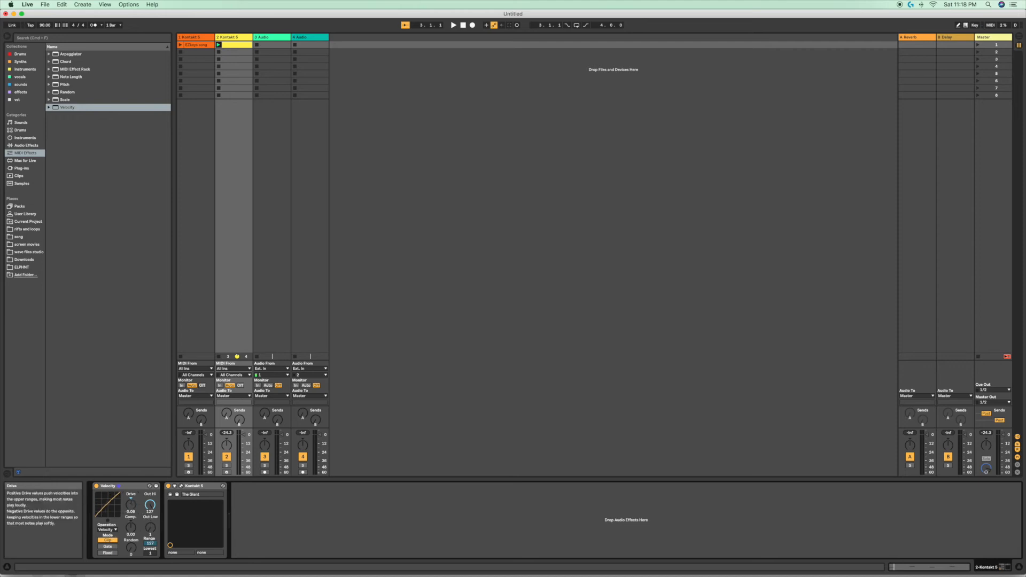
left_click(453, 25)
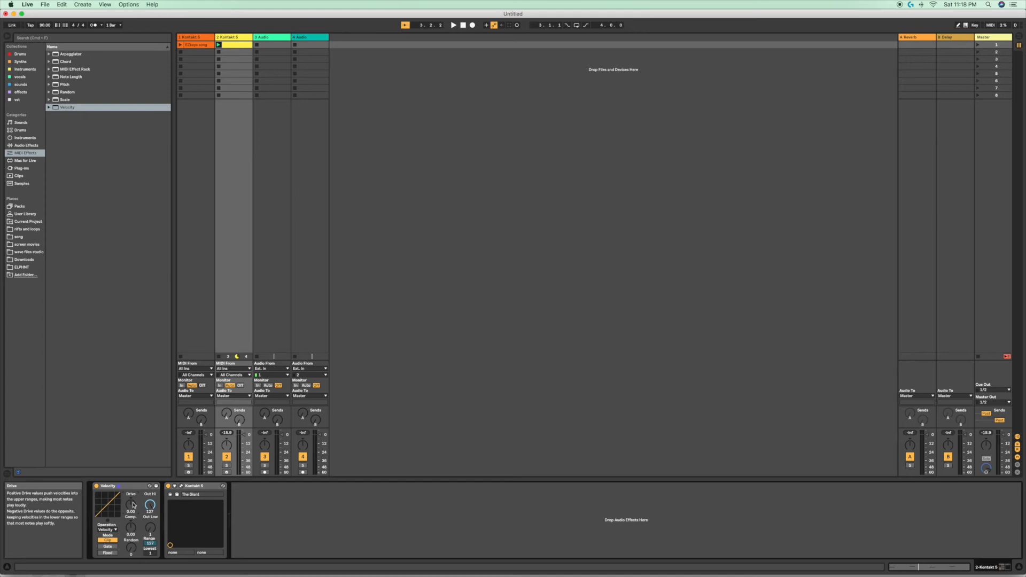
left_click_drag(131, 504, 131, 510)
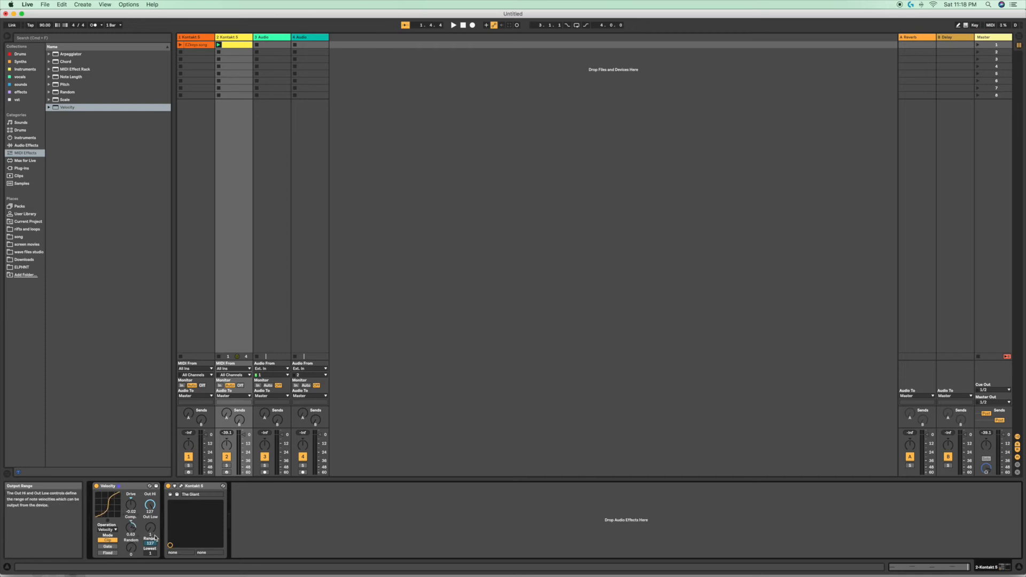
Step: Raise Comp to 1.00, listen, then bring it back to 0.00
left_click(452, 25)
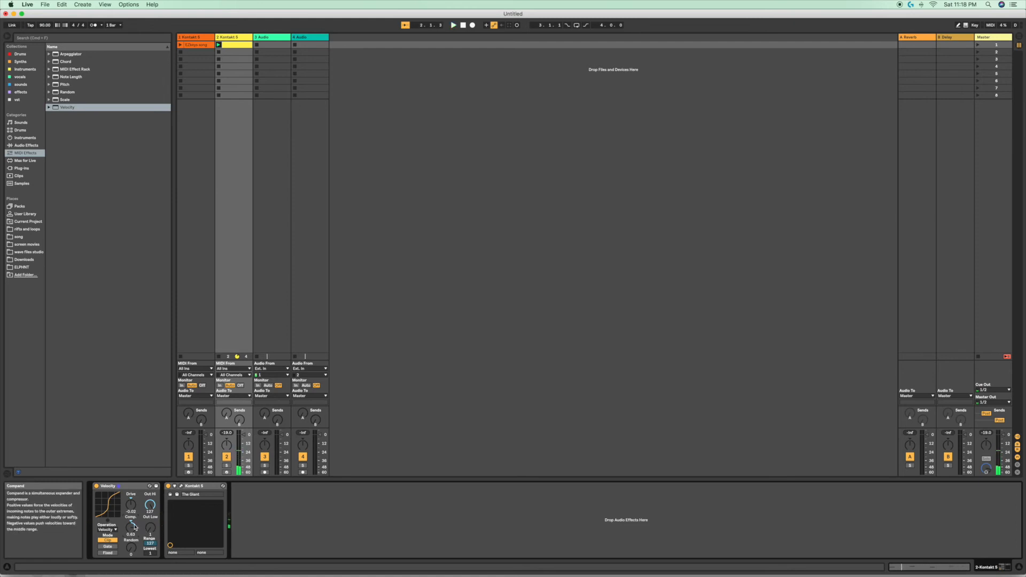
mouse_move(110, 503)
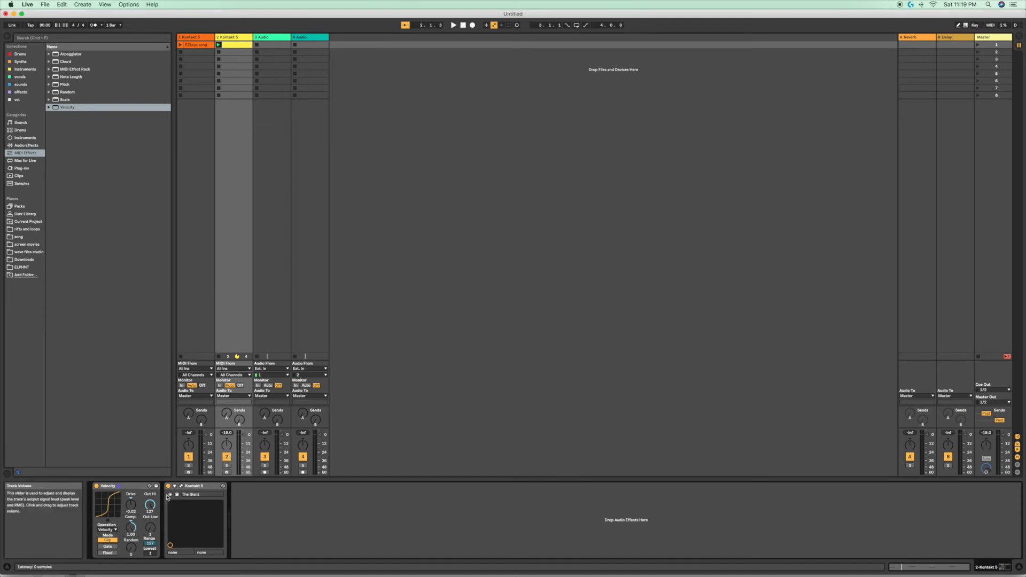
left_click(452, 25)
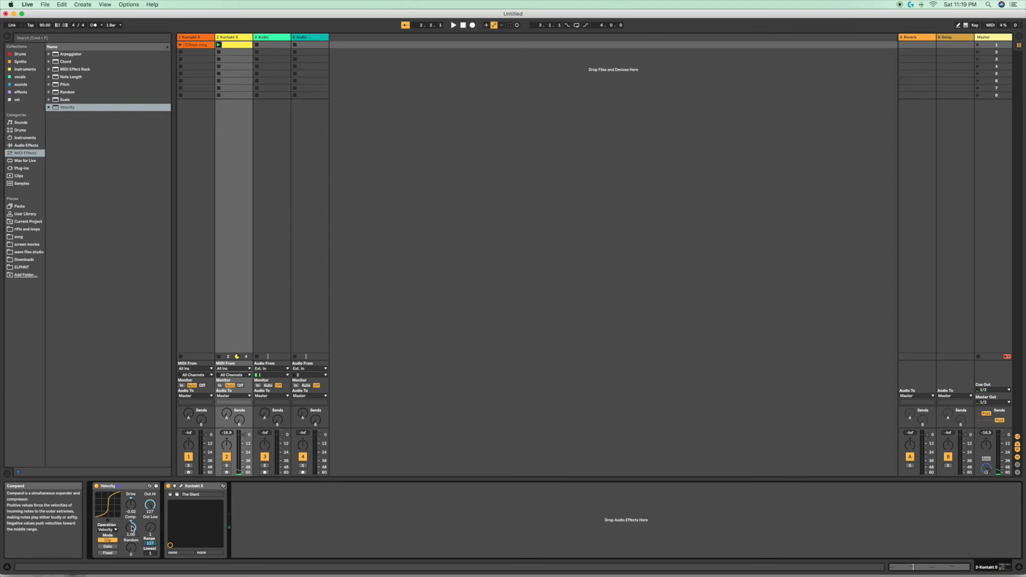
left_click_drag(130, 530, 130, 536)
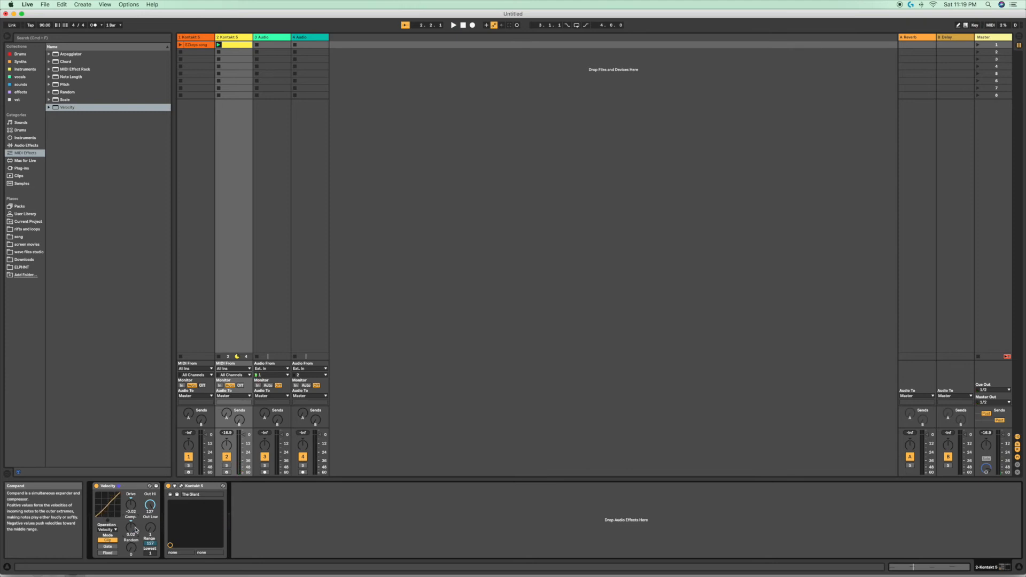
mouse_move(134, 530)
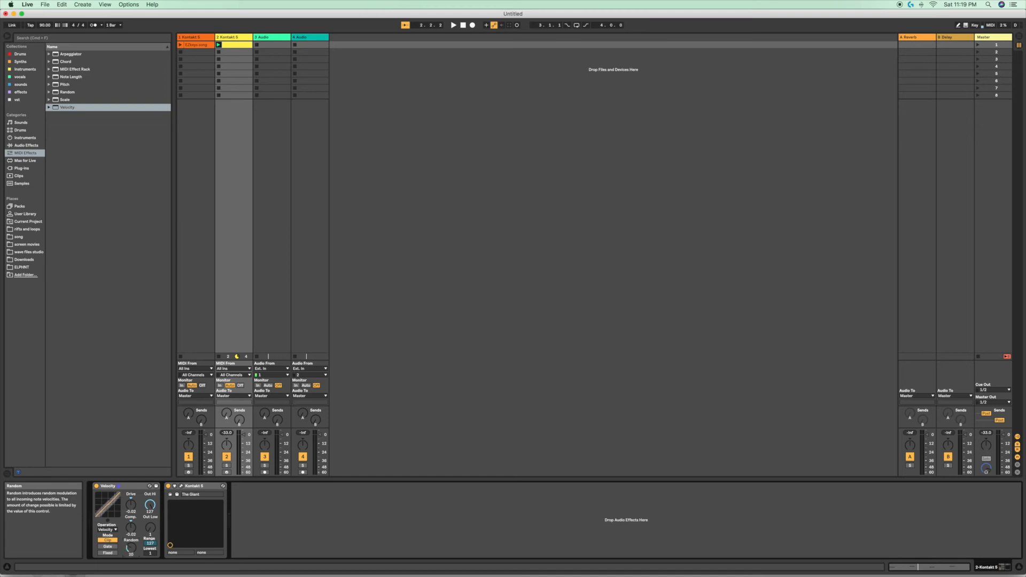
Step: Raise the Velocity device's Random knob to 45
left_click_drag(130, 548, 130, 536)
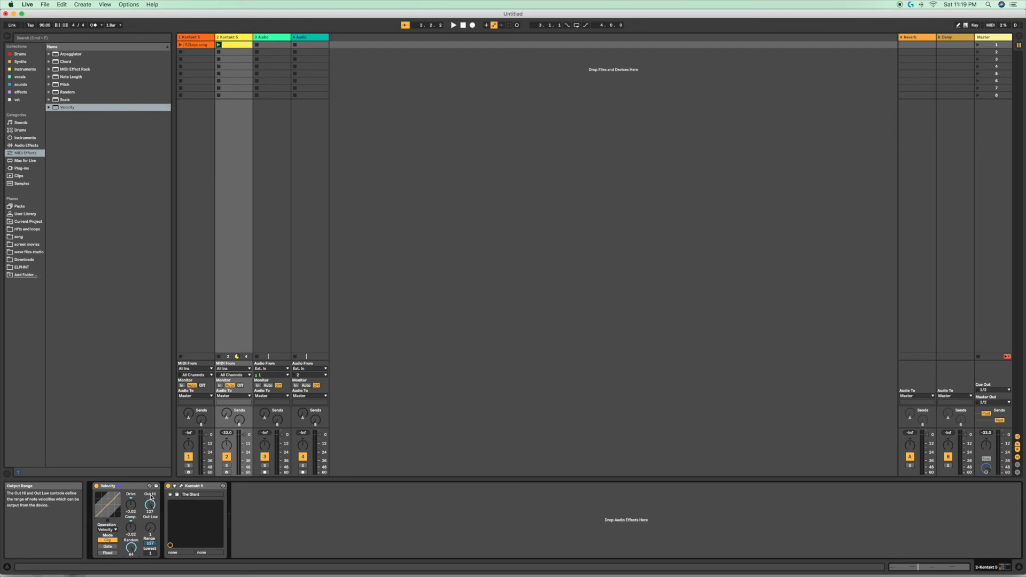
mouse_move(150, 546)
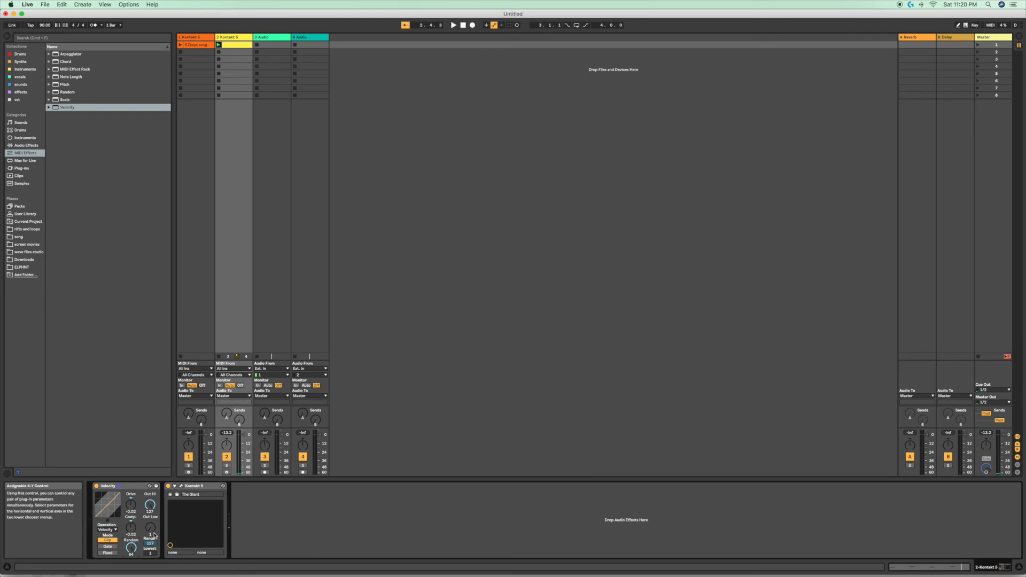
mouse_move(131, 548)
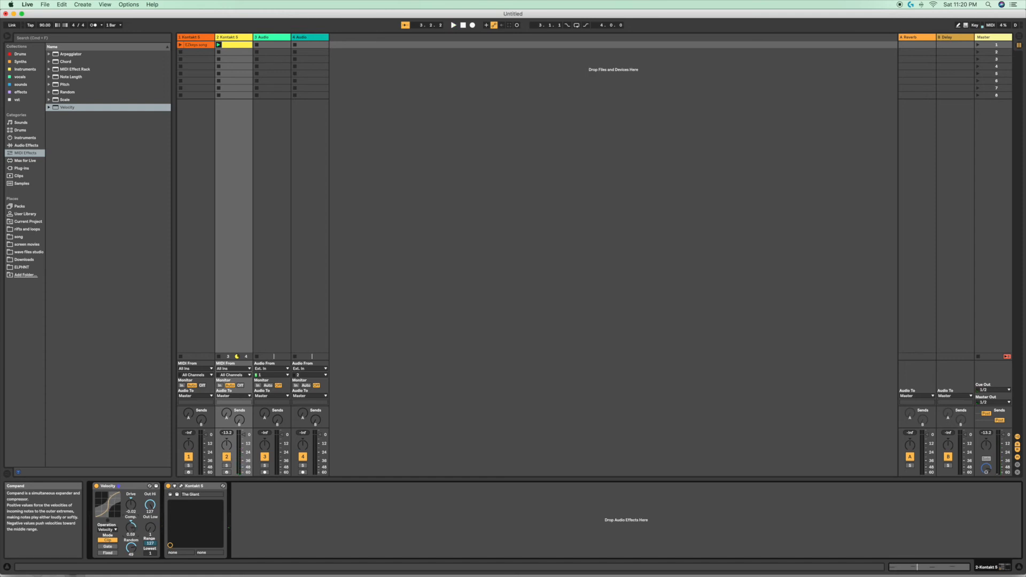
Step: Set Comp back to about zero, leaving the Random variation in place
left_click_drag(130, 526, 130, 533)
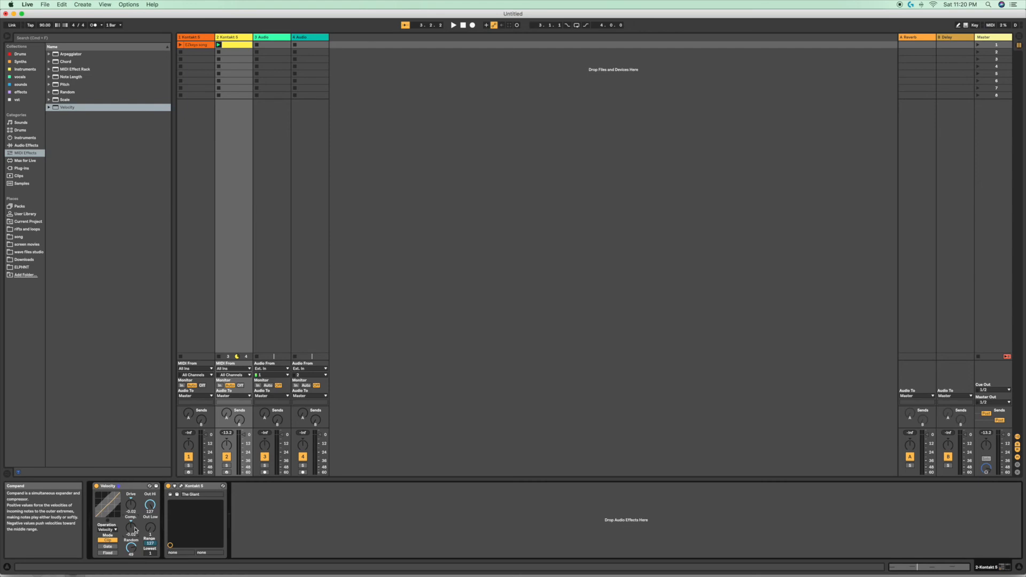
mouse_move(133, 530)
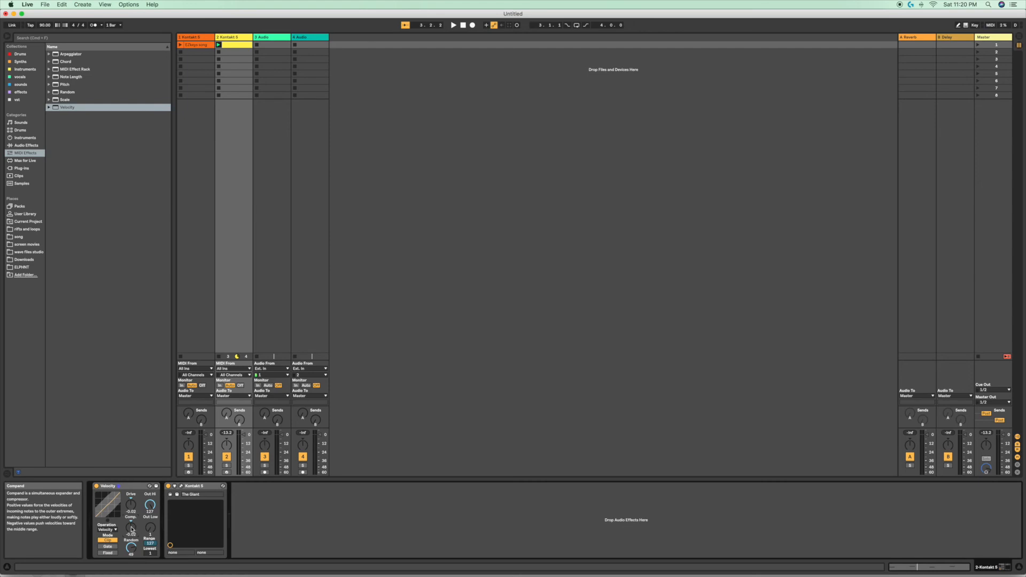
mouse_move(144, 523)
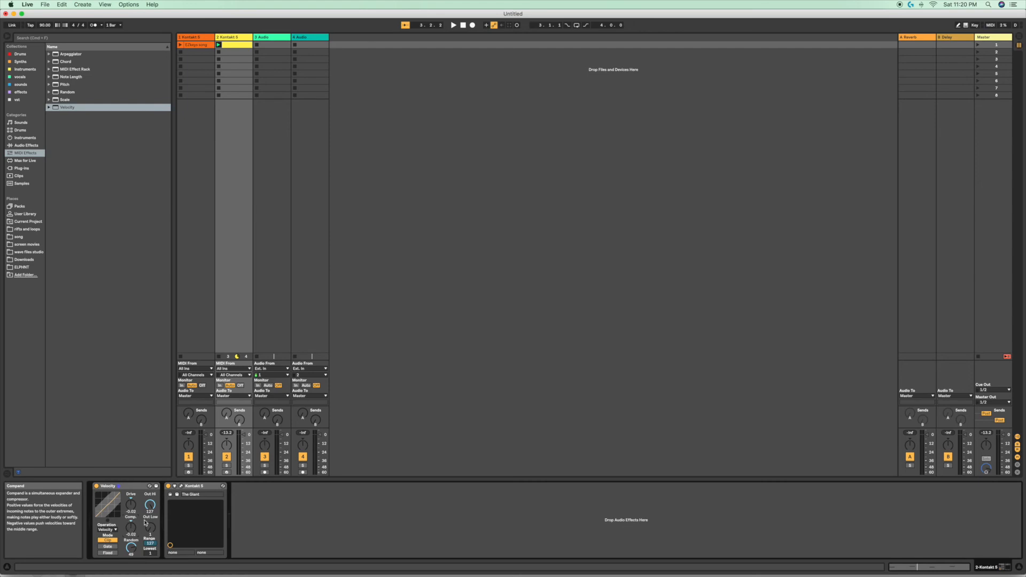
mouse_move(150, 504)
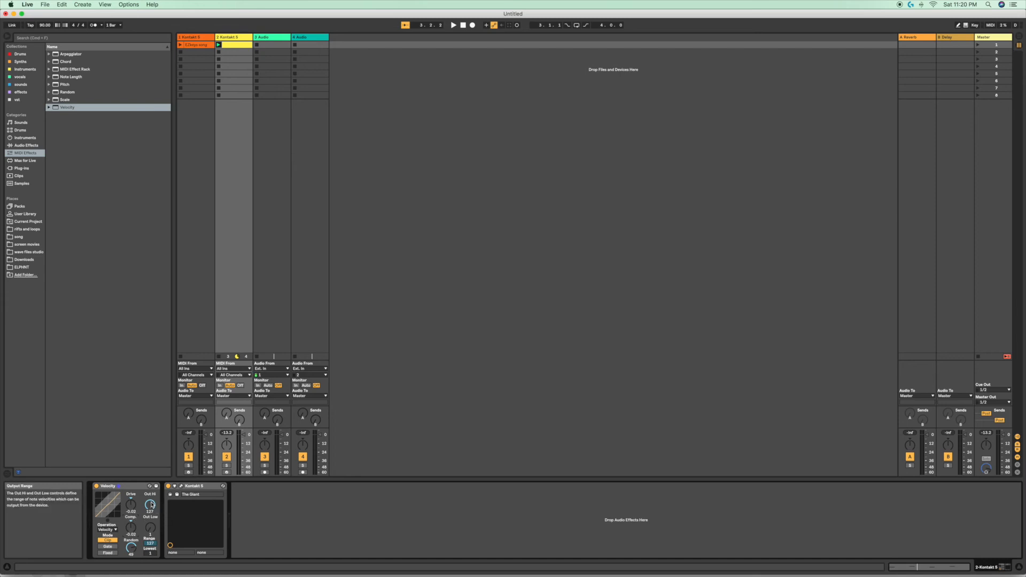
left_click_drag(151, 504, 151, 500)
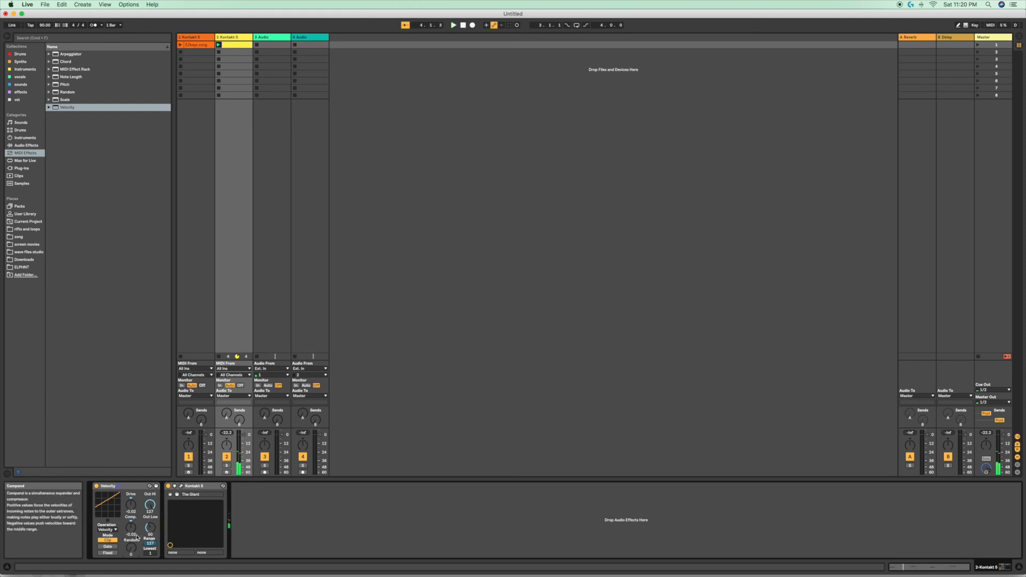
mouse_move(132, 507)
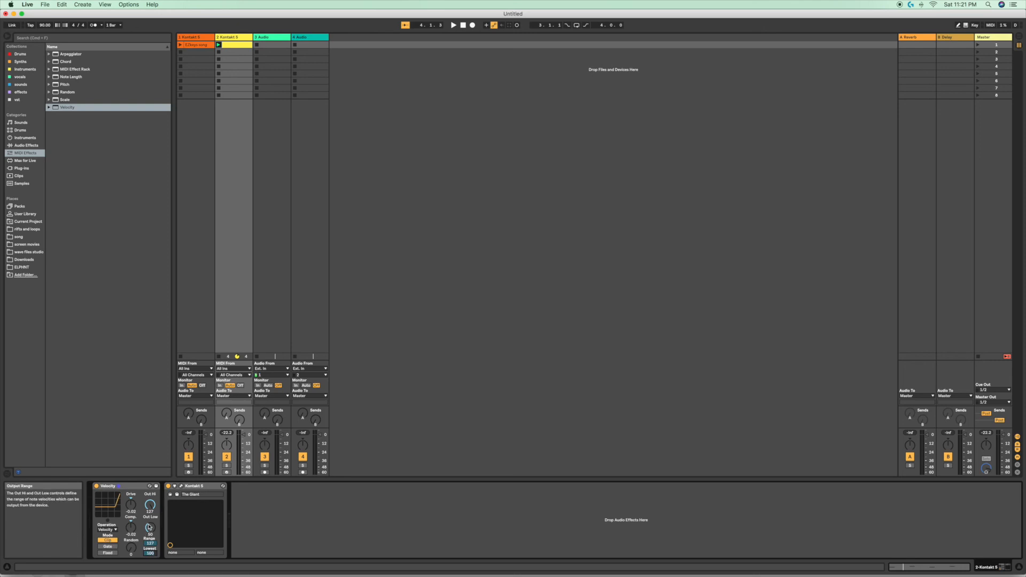
Step: Raise the Out Low knob so the lowest output velocity is 100
left_click_drag(150, 505, 152, 514)
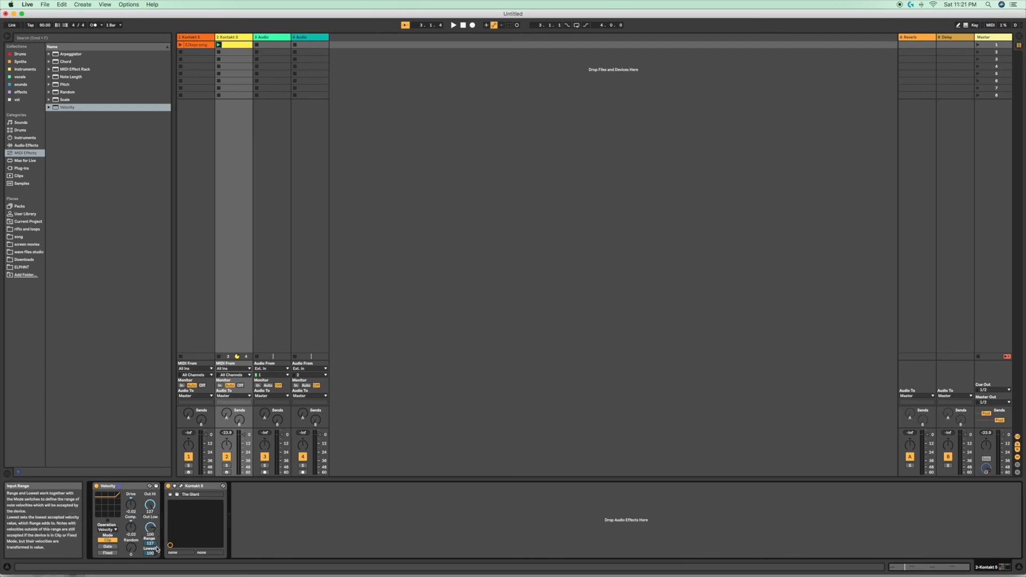
mouse_move(157, 545)
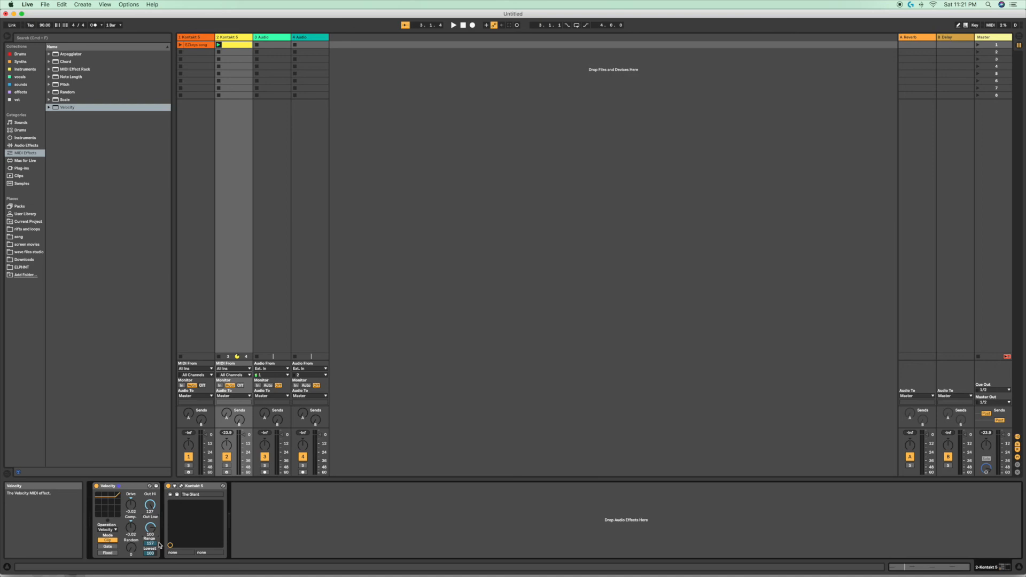
mouse_move(126, 489)
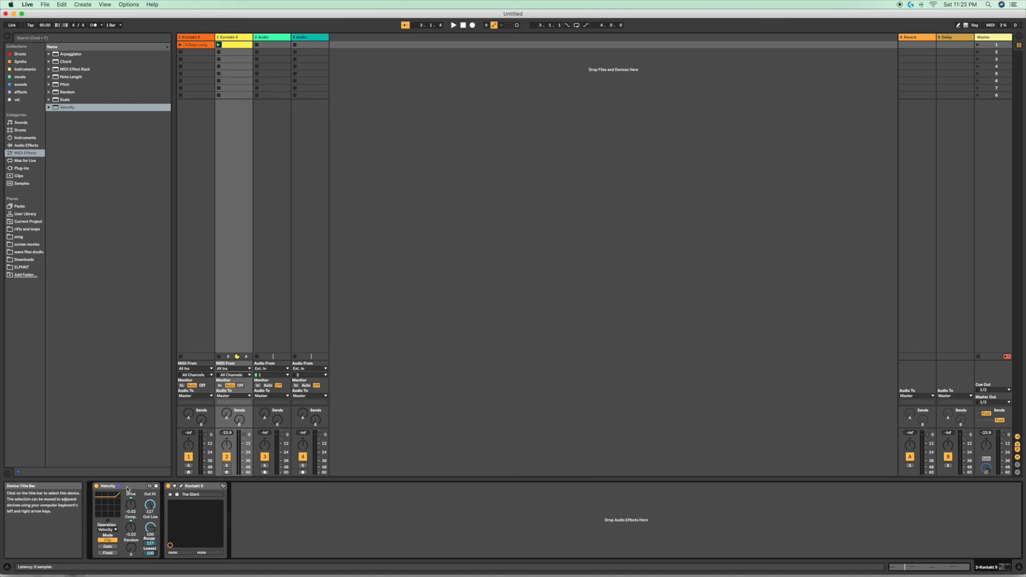